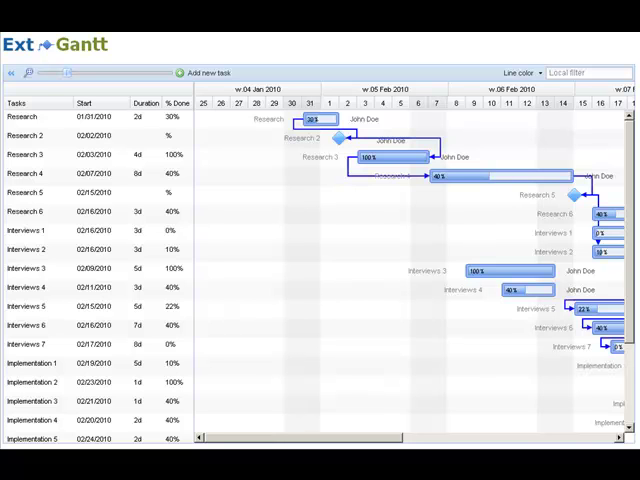
- Stretch the Research task bar from 2 to 4 days, ending February 3
scroll(down, 3)
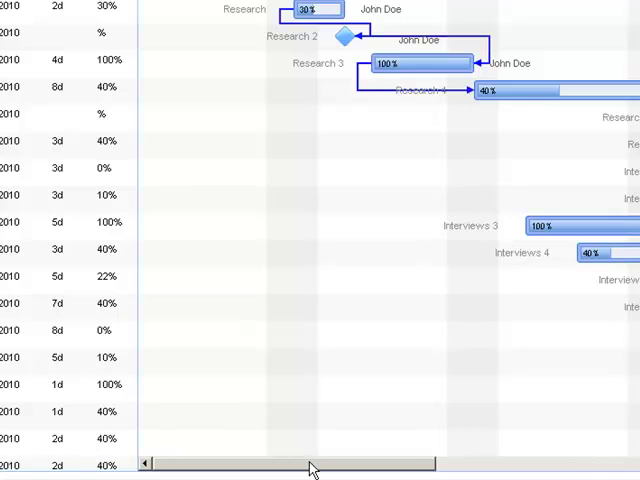
mouse_move(293, 455)
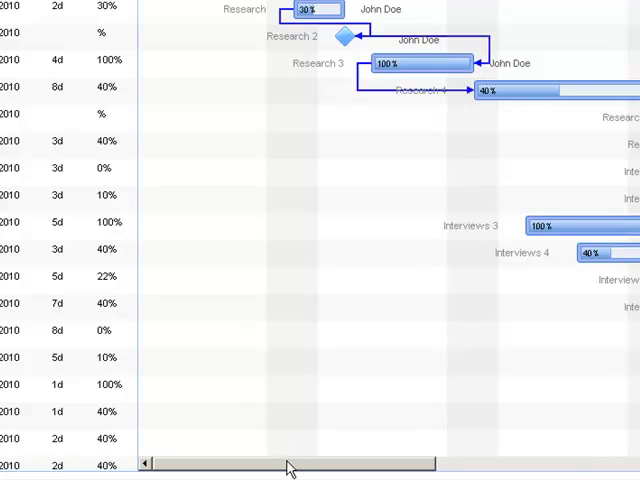
mouse_move(290, 465)
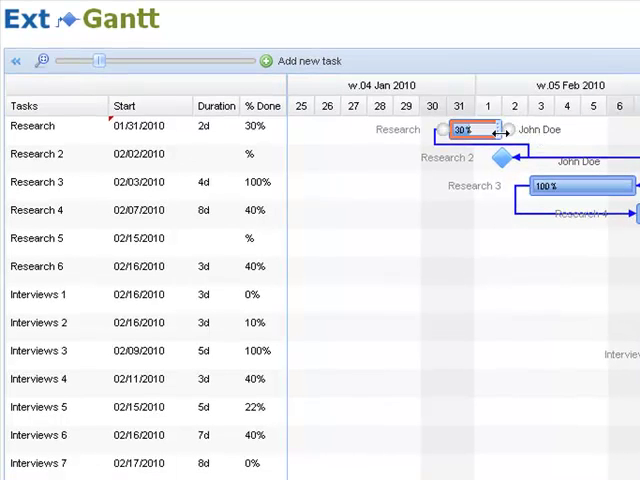
drag(497, 130, 535, 130)
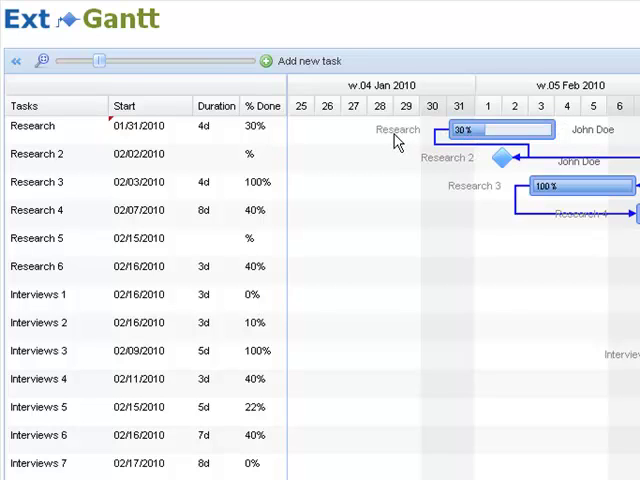
mouse_move(65, 134)
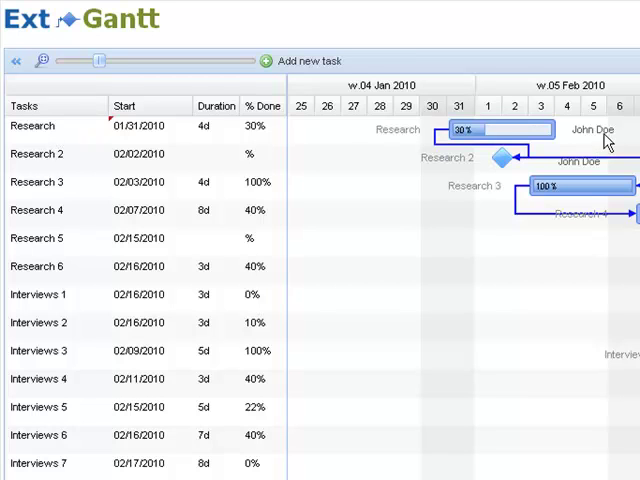
mouse_move(600, 135)
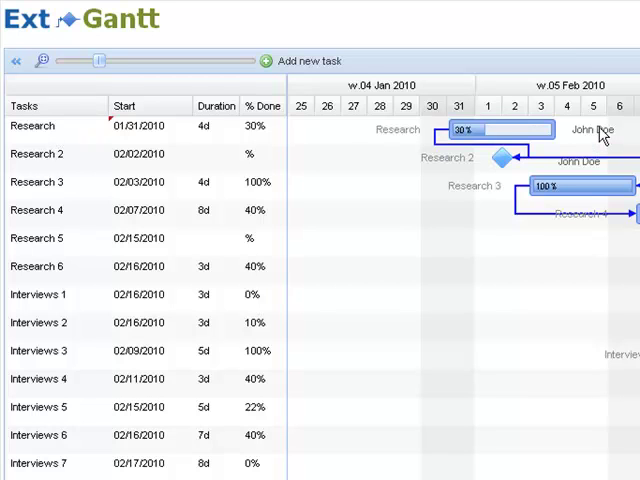
mouse_move(595, 135)
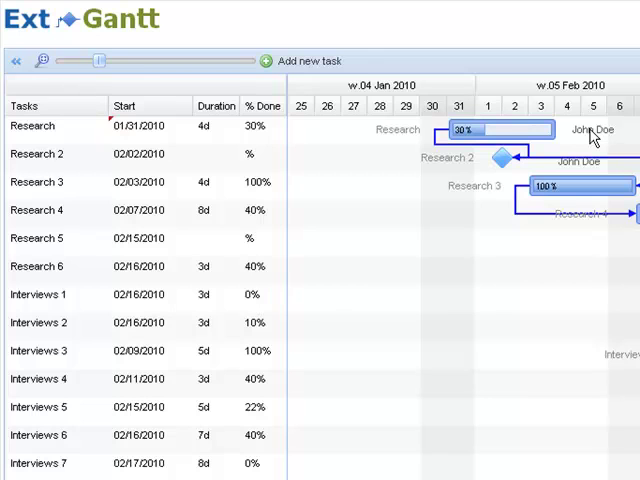
mouse_move(588, 138)
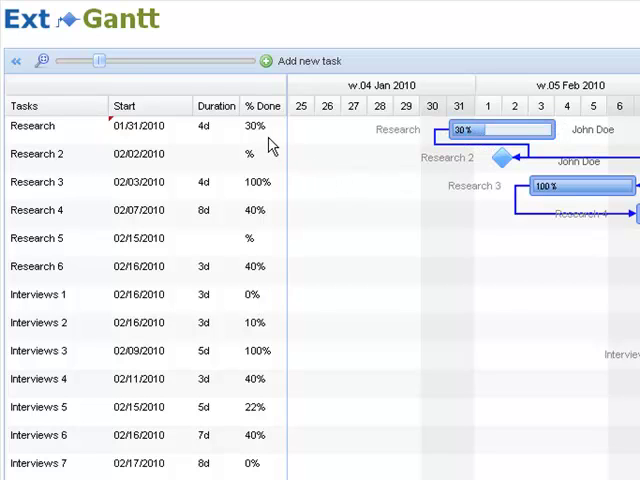
mouse_move(272, 142)
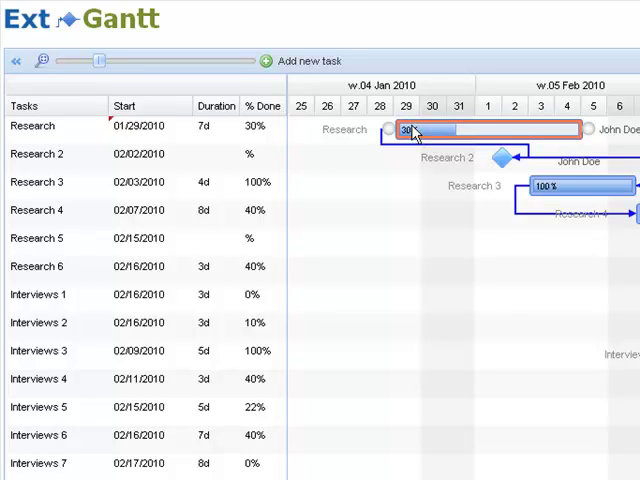
mouse_move(416, 135)
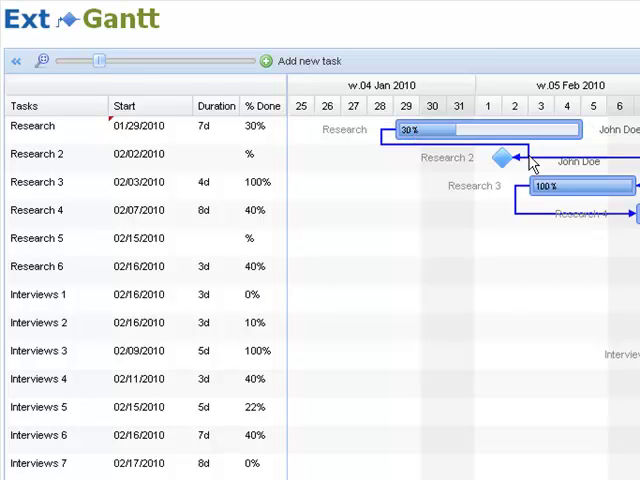
mouse_move(435, 153)
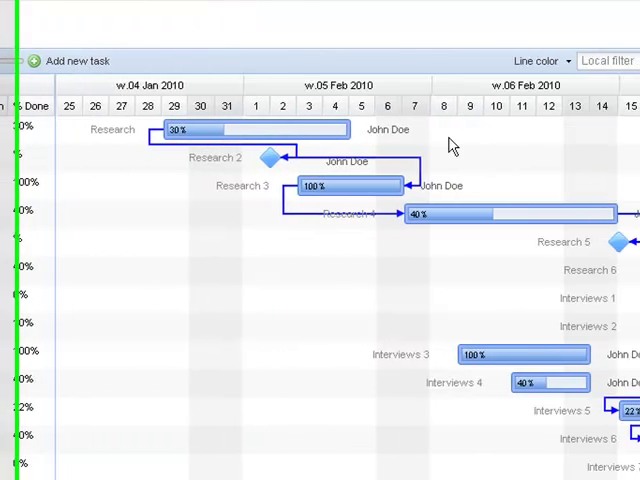
- Recolour the dependency lines red from the Line color palette, after trying yellow
click(540, 61)
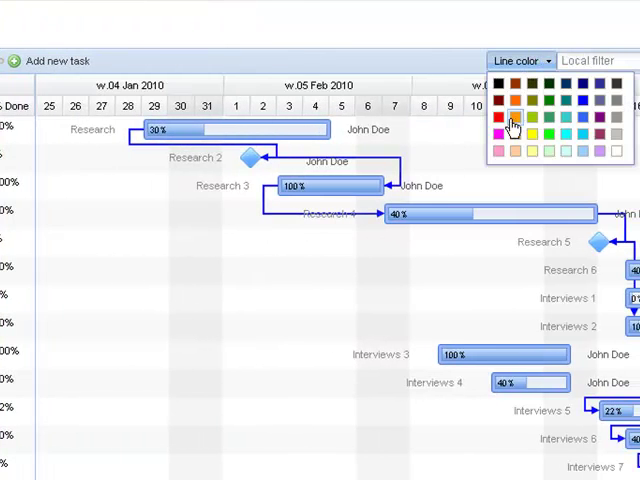
click(507, 117)
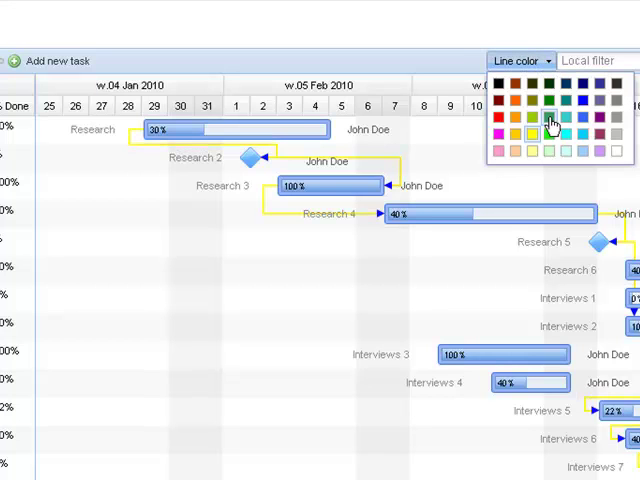
click(496, 131)
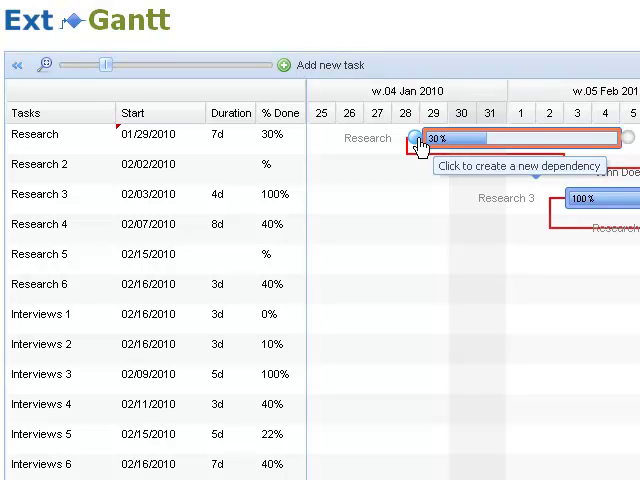
mouse_move(418, 145)
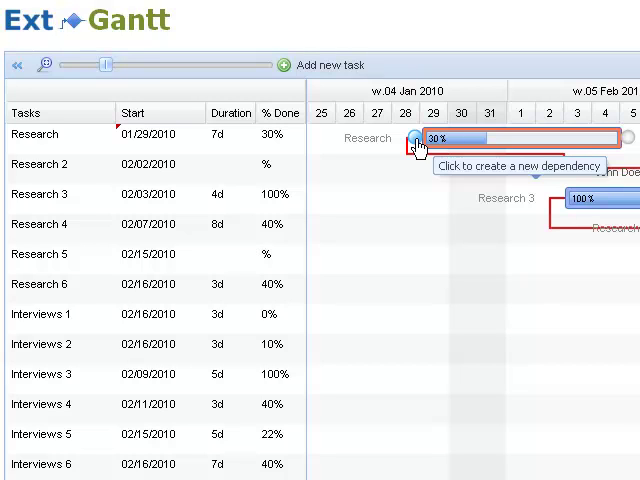
- Start a new dependency from the Research bar's left connector circle
click(412, 139)
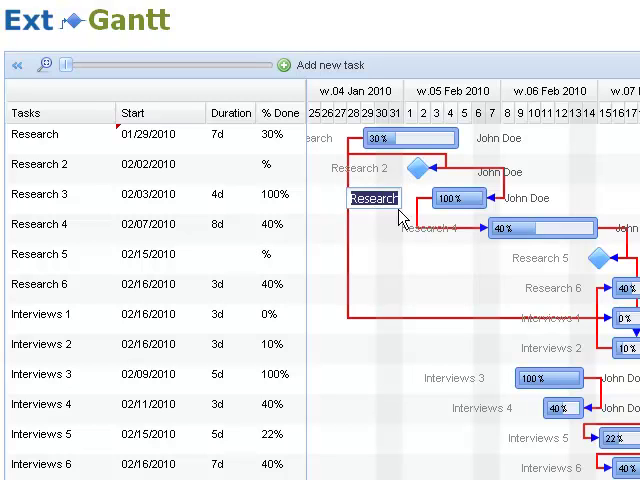
- Rename the third task to 'new value' and set its resource to 'new guy'
text(new value)
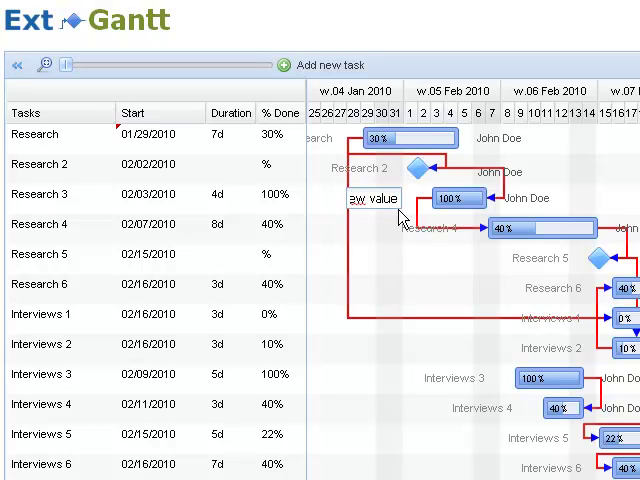
text(new value)
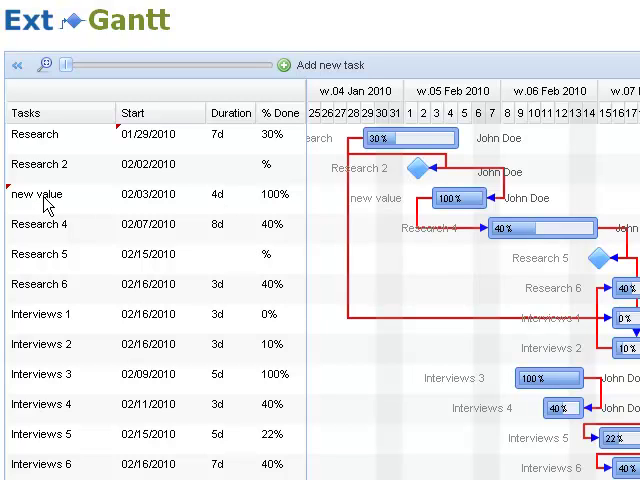
mouse_move(558, 210)
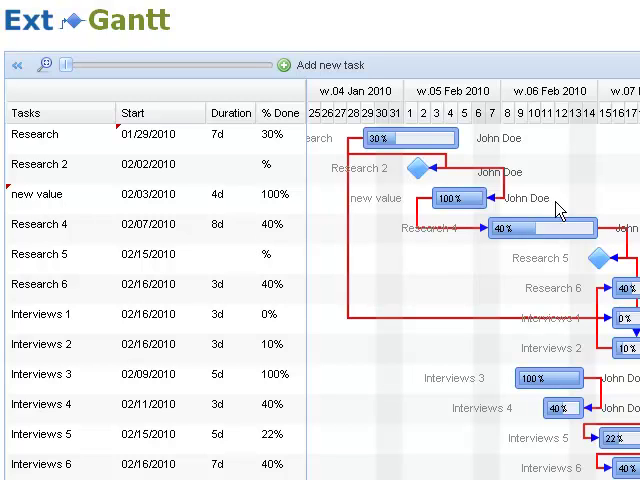
double_click(515, 197)
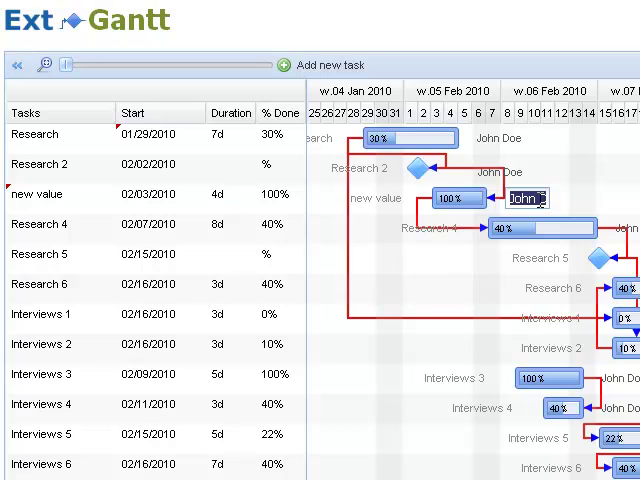
text(new guy)
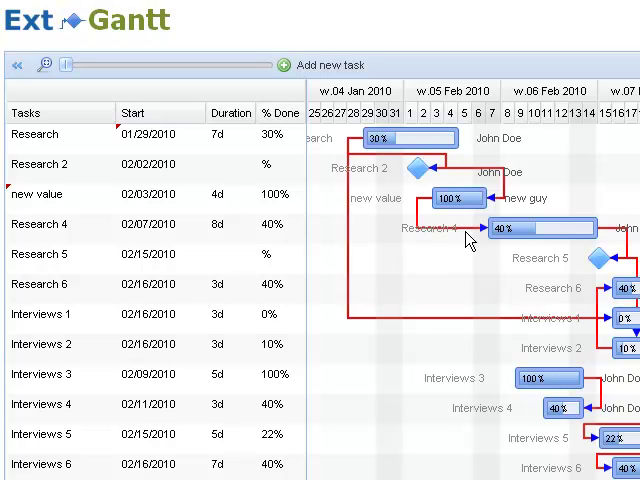
mouse_move(480, 222)
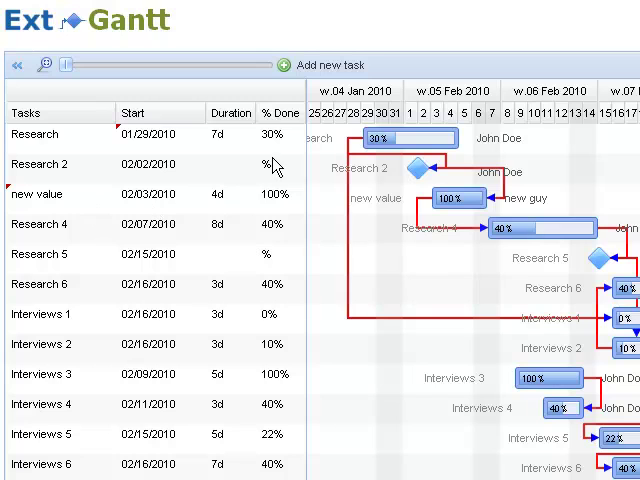
mouse_move(265, 270)
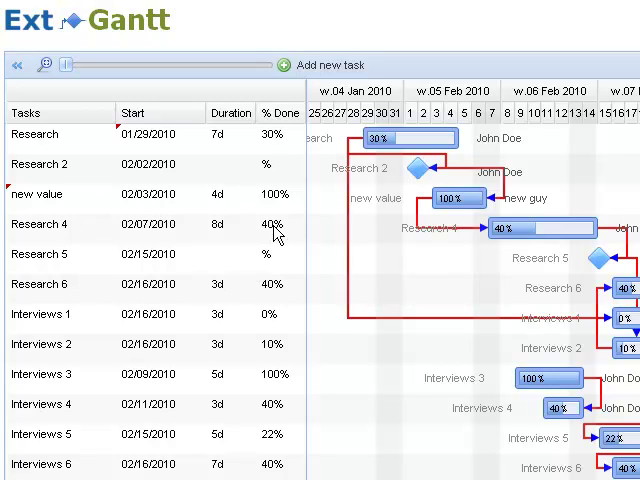
double_click(230, 224)
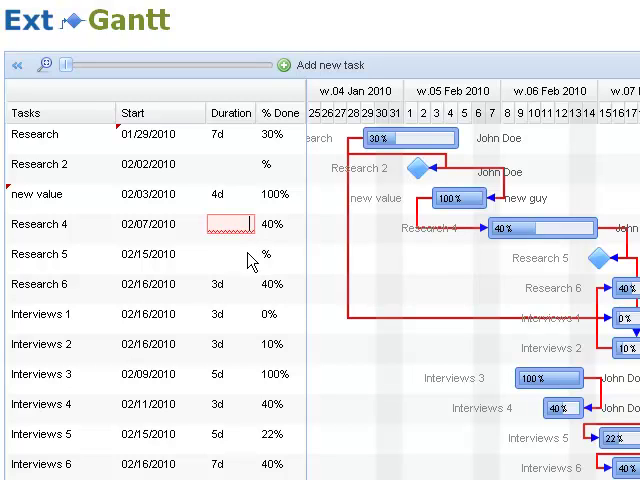
- Give Research 4 a 4d duration, 02/09/2010 start, 20% done, and rename it 'Research 4 test'
text(4d)
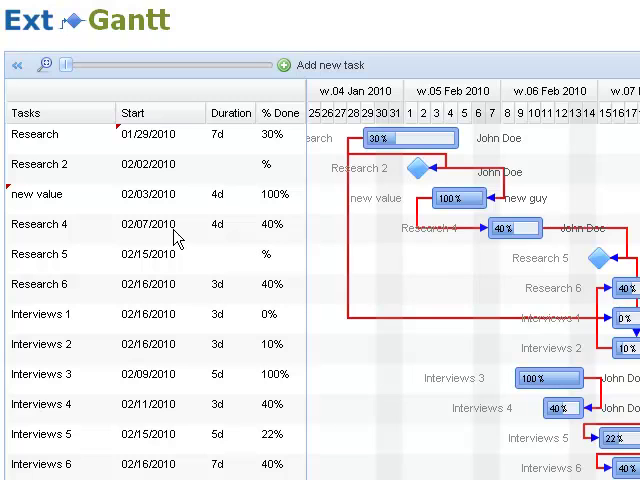
click(195, 224)
text(9)
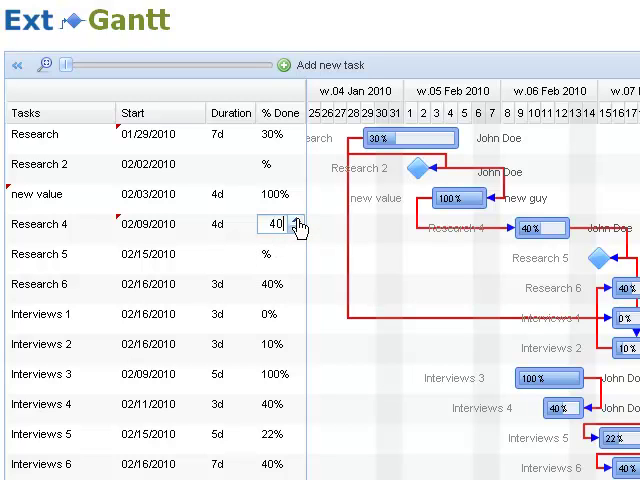
text(60)
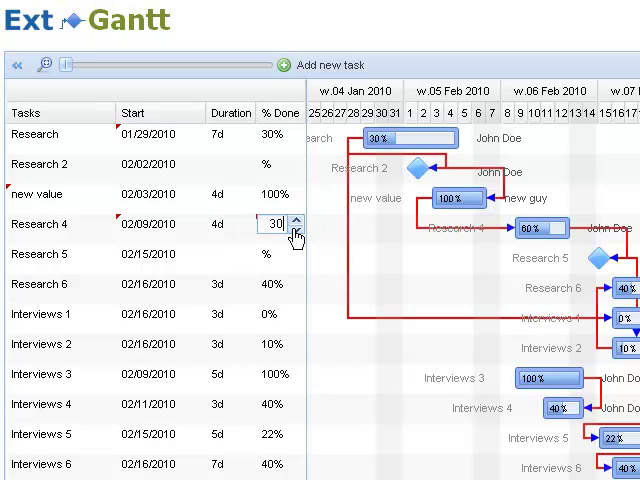
click(295, 234)
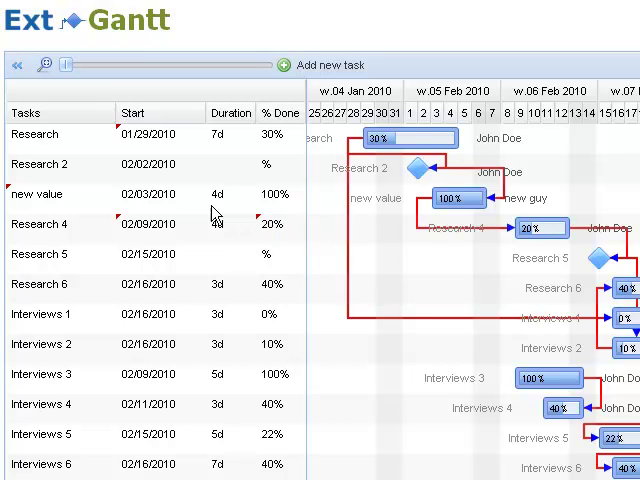
double_click(40, 224)
text( test)
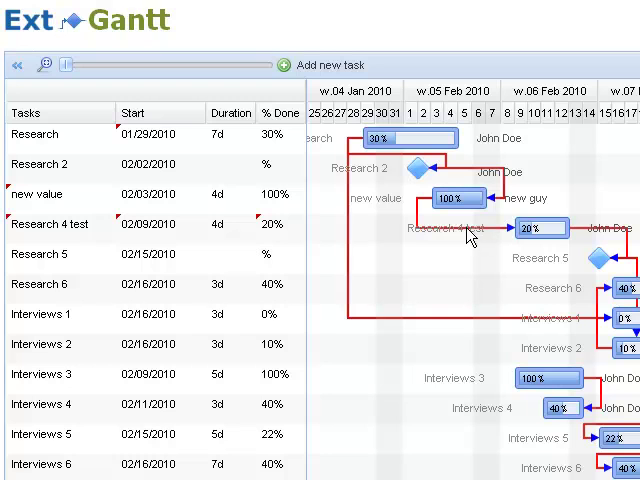
mouse_move(469, 237)
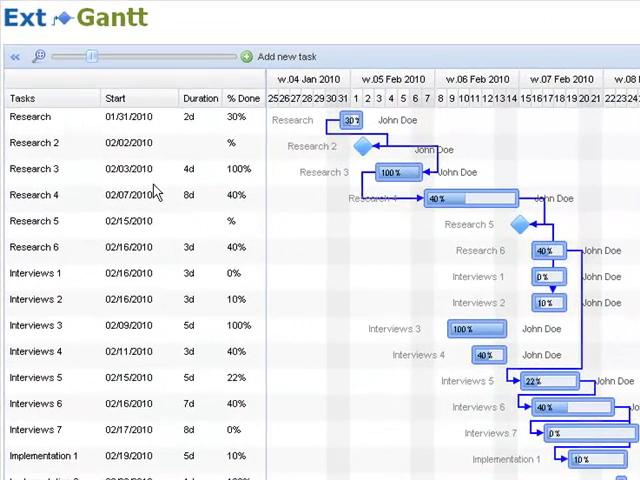
mouse_move(85, 169)
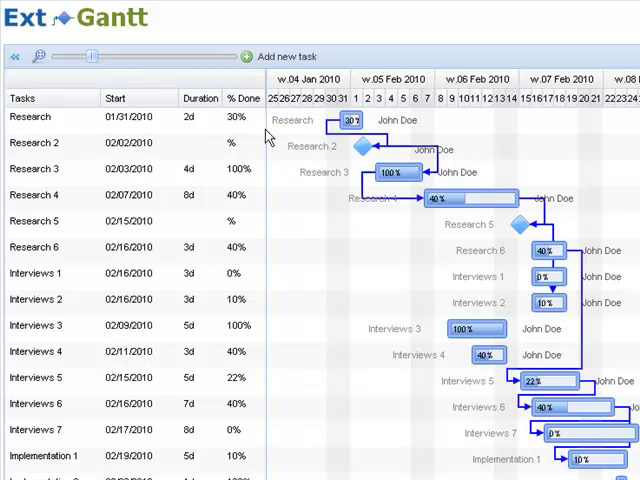
mouse_move(258, 128)
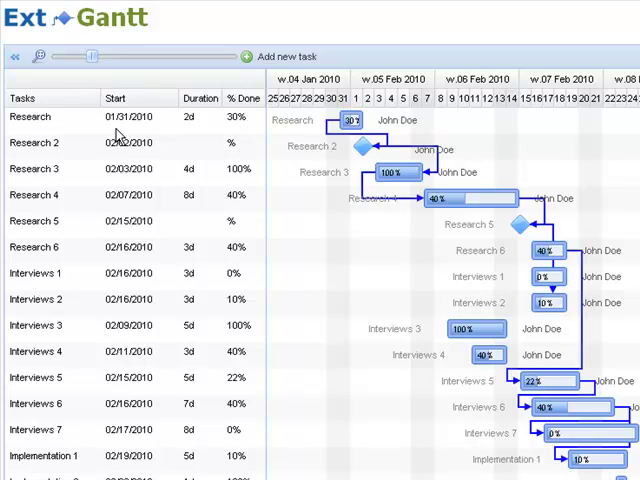
mouse_move(120, 133)
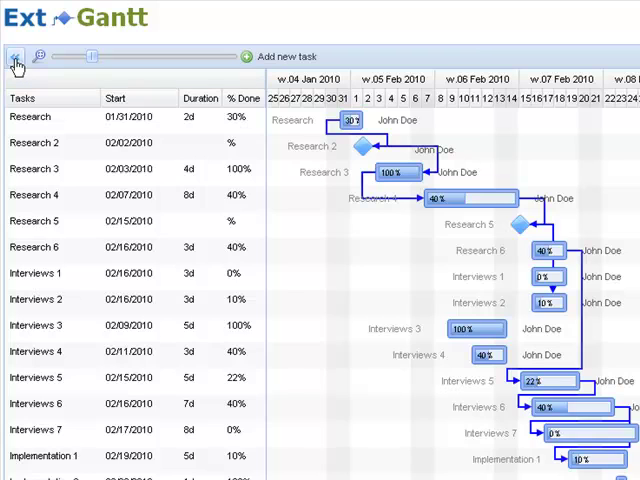
- Collapse and re-expand the grid columns, then zoom the timeline to individual days
click(15, 57)
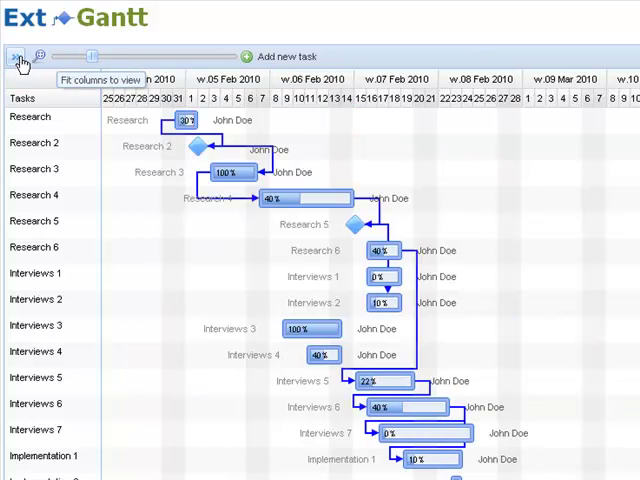
click(17, 58)
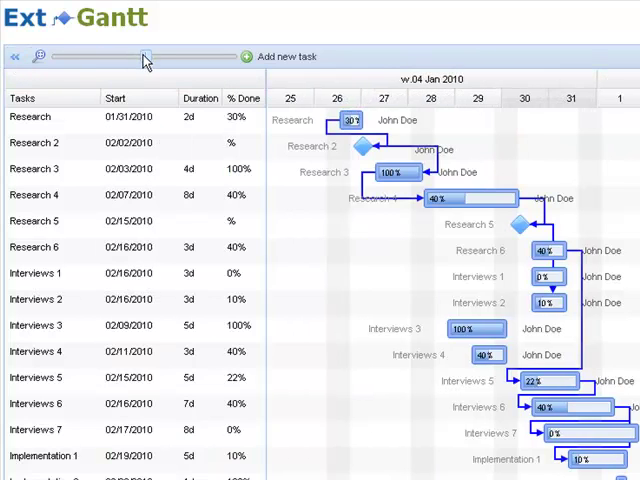
click(18, 57)
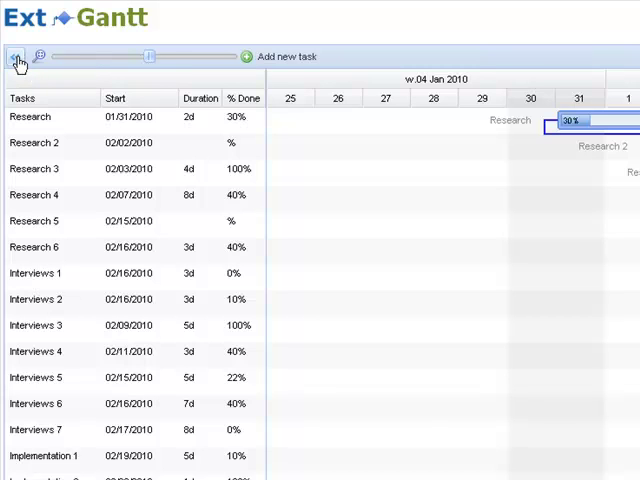
click(18, 59)
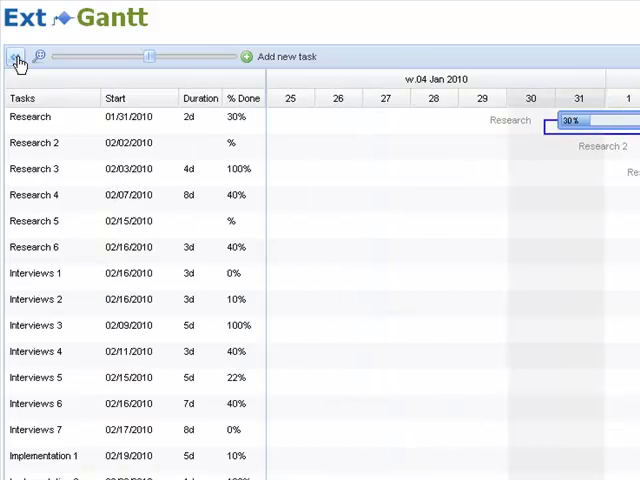
drag(150, 56, 78, 56)
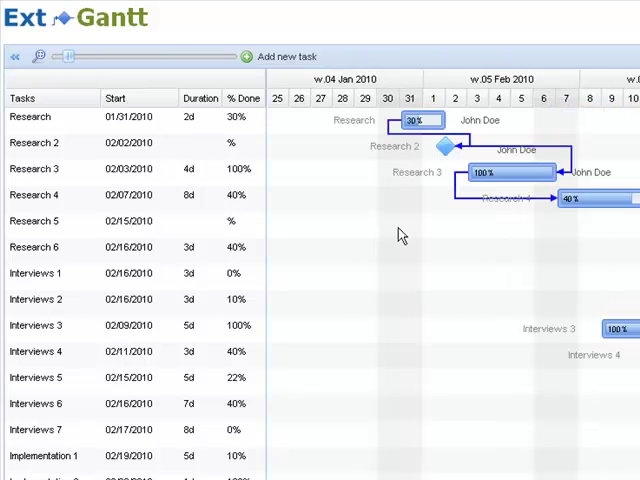
mouse_move(445, 221)
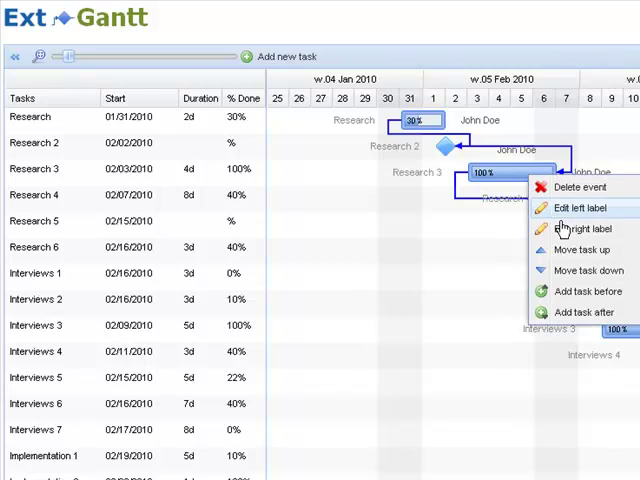
mouse_move(568, 250)
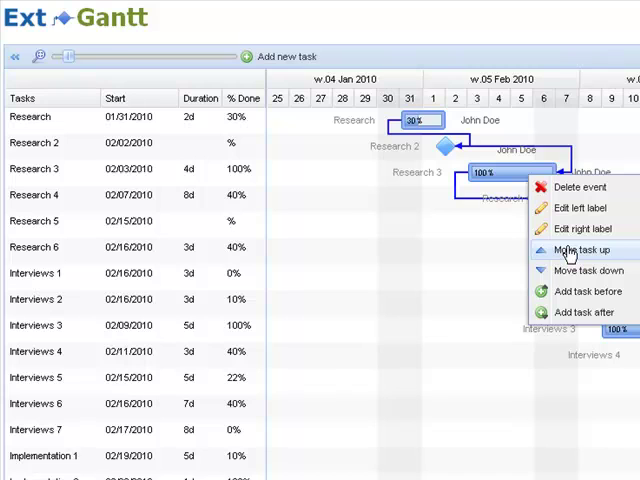
mouse_move(595, 255)
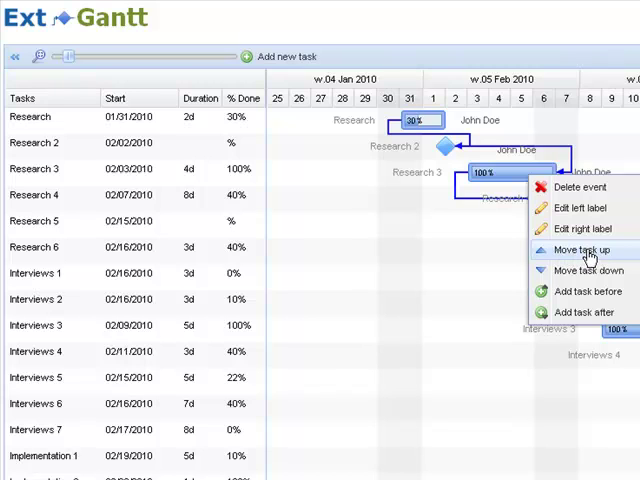
- Move Research 5 above Research 4 using 'Move task up'
click(583, 249)
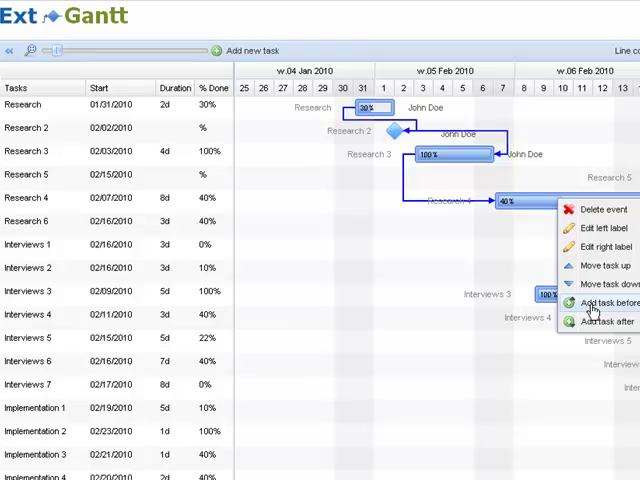
- Insert a task before Research 4 and title it 'my new title'
click(595, 303)
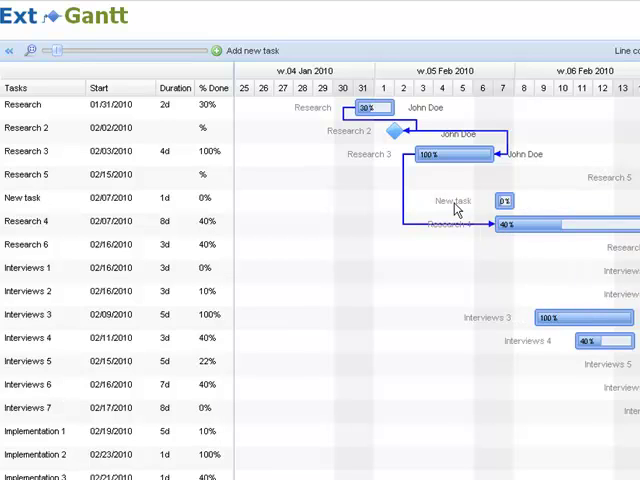
mouse_move(451, 208)
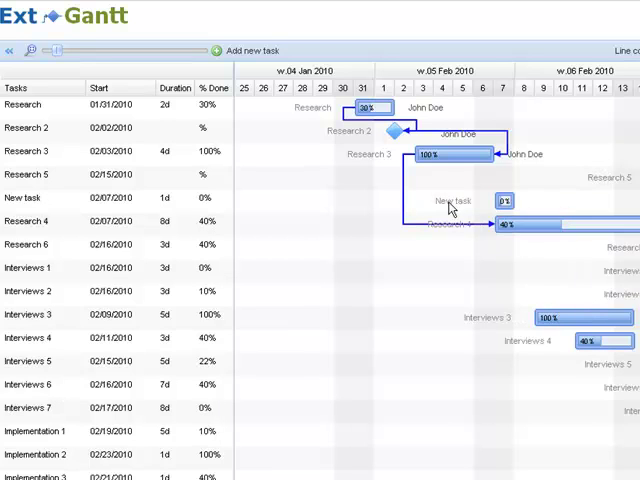
double_click(452, 200)
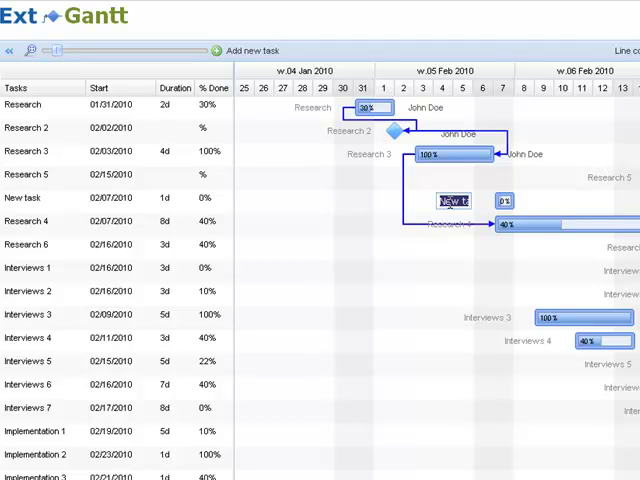
text(w title)
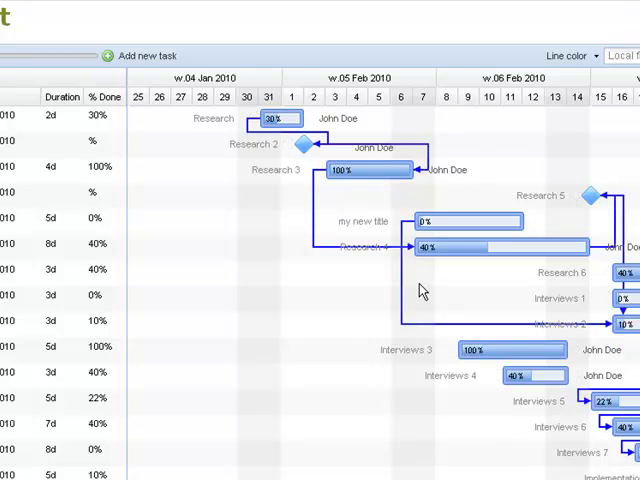
mouse_move(262, 288)
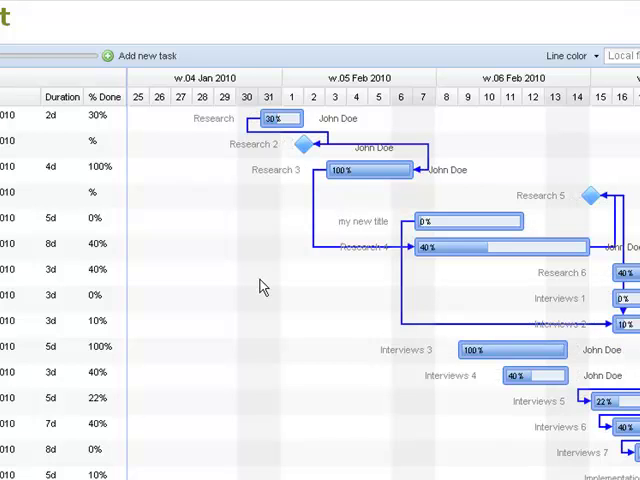